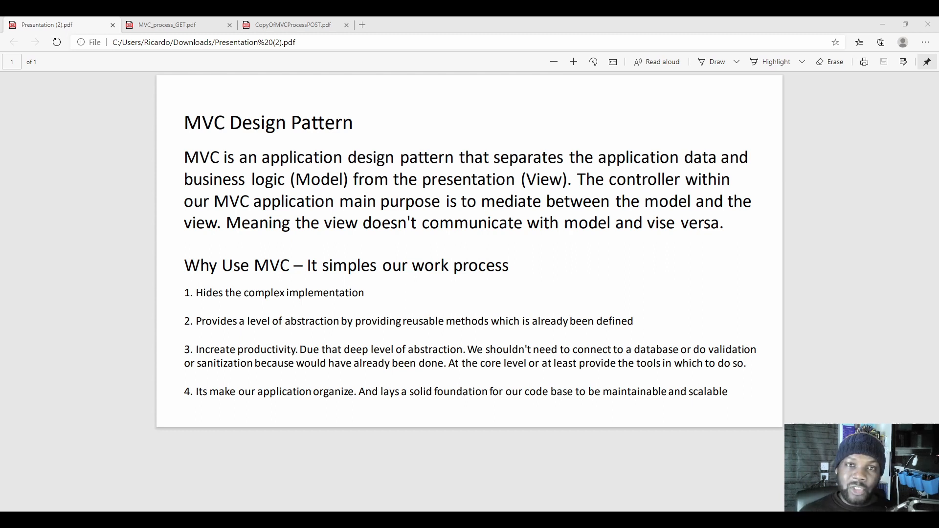
- Switch to the MVC_process_GET.pdf document showing the GET request data-flow diagram
{"action": "left_click", "coordinate": [167, 25]}
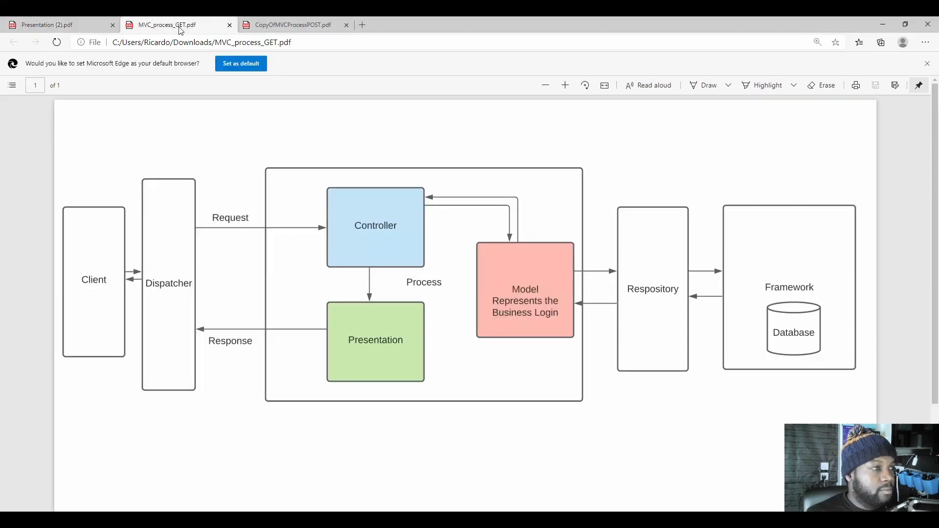
{"action": "mouse_move", "coordinate": [551, 118]}
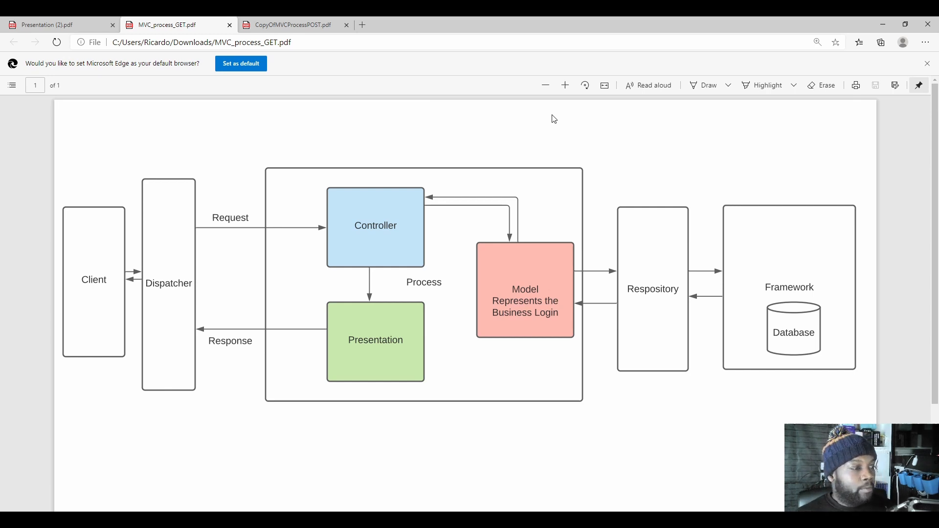
{"action": "mouse_move", "coordinate": [154, 254]}
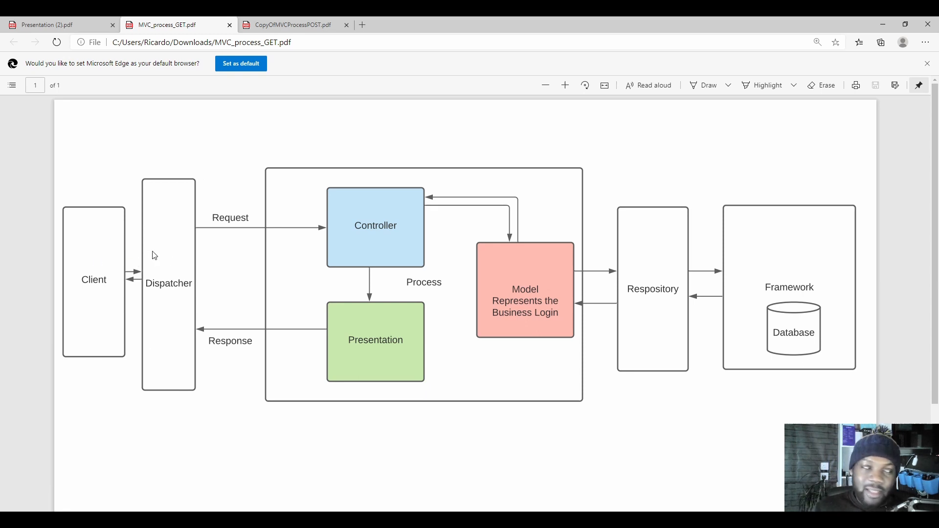
{"action": "mouse_move", "coordinate": [177, 288]}
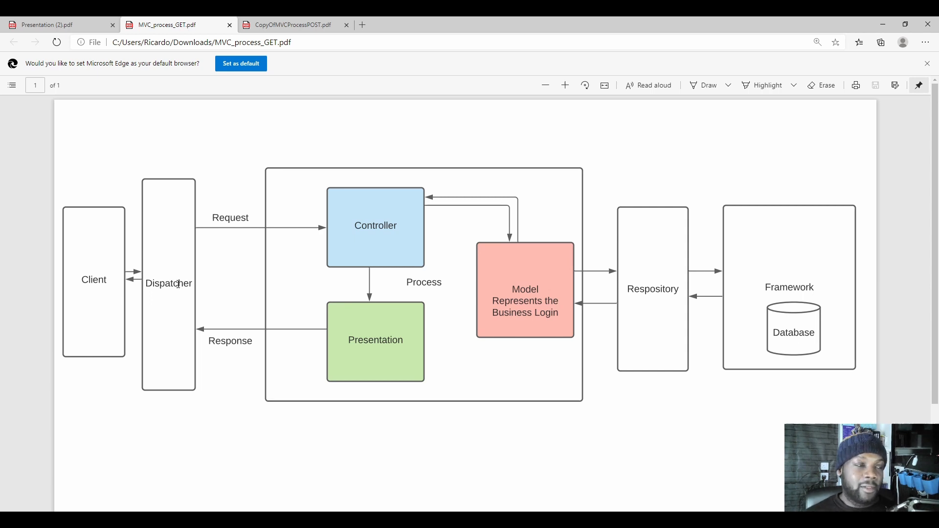
{"action": "mouse_move", "coordinate": [235, 293]}
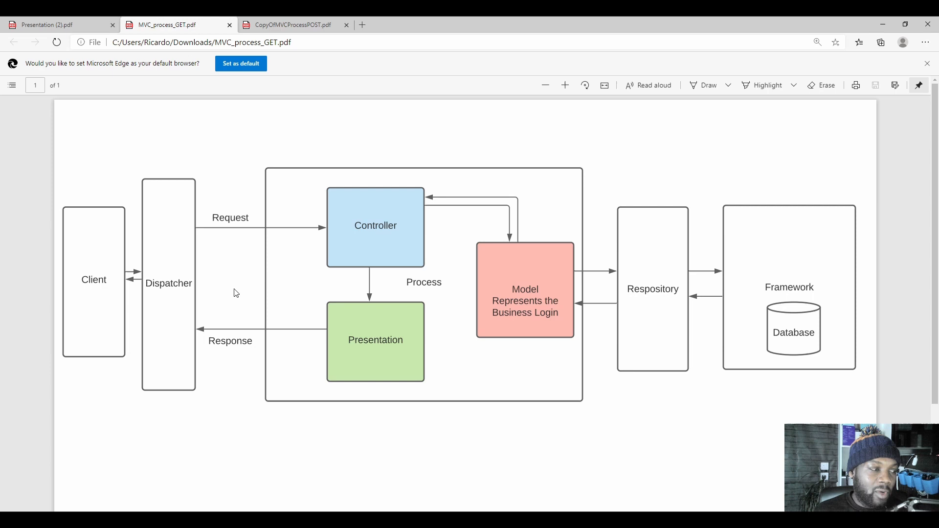
{"action": "mouse_move", "coordinate": [226, 301]}
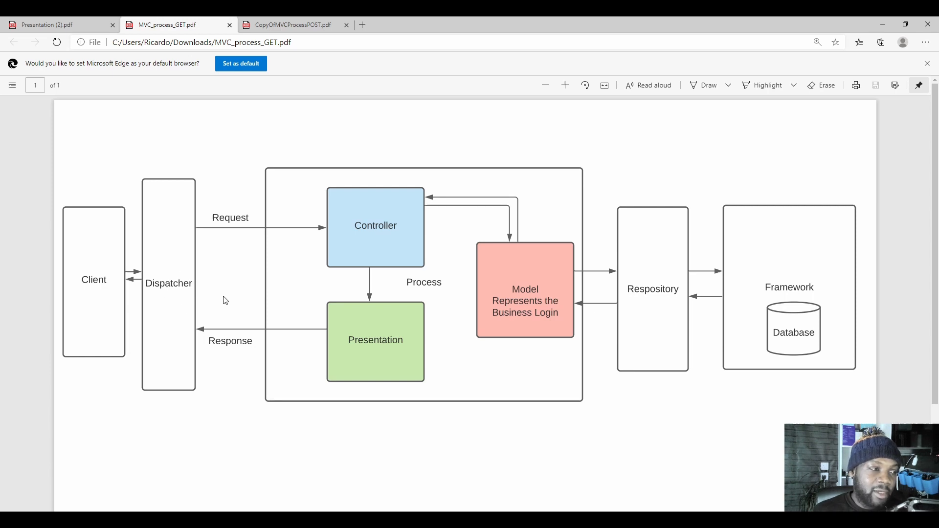
{"action": "mouse_move", "coordinate": [340, 233]}
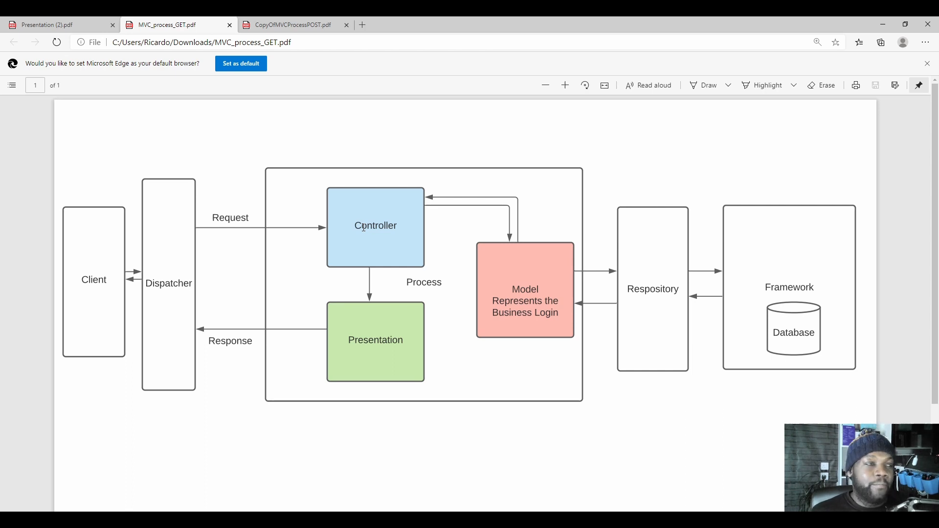
{"action": "mouse_move", "coordinate": [567, 264]}
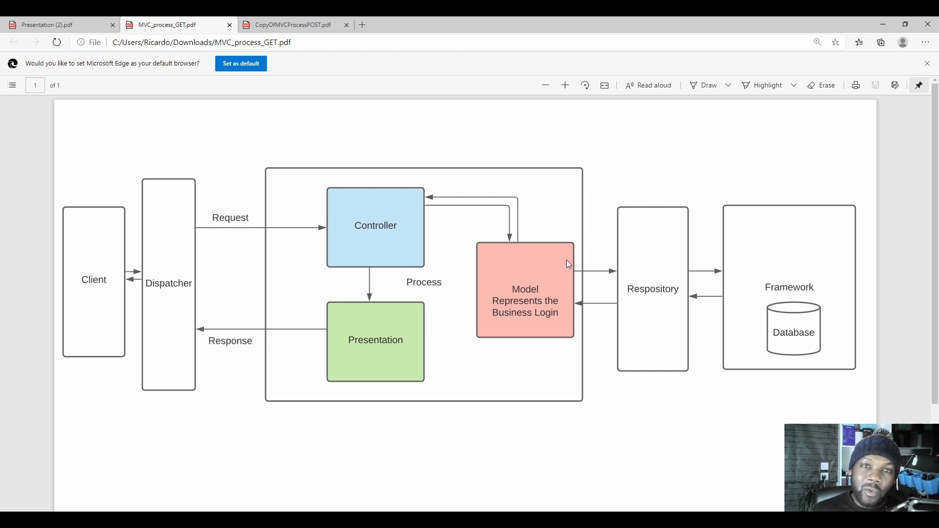
{"action": "mouse_move", "coordinate": [530, 302]}
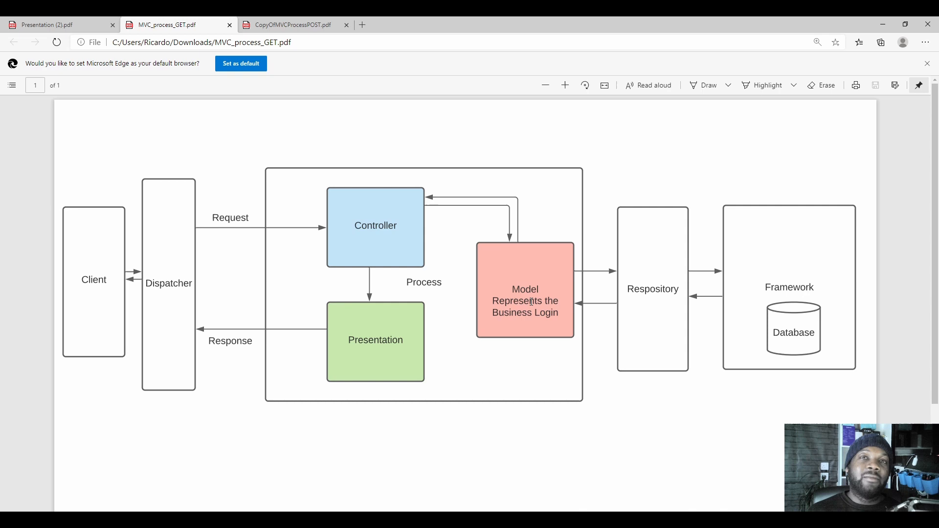
{"action": "mouse_move", "coordinate": [689, 306]}
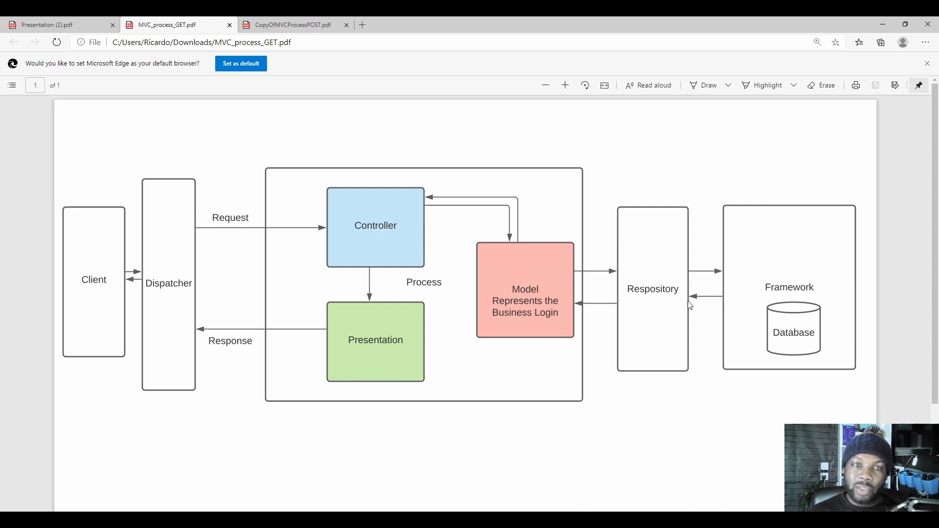
{"action": "mouse_move", "coordinate": [448, 202]}
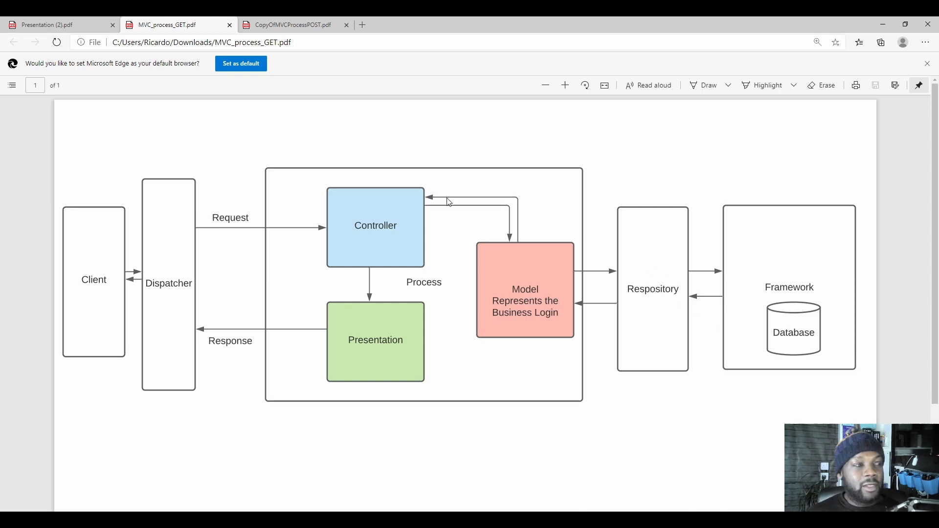
{"action": "mouse_move", "coordinate": [555, 199]}
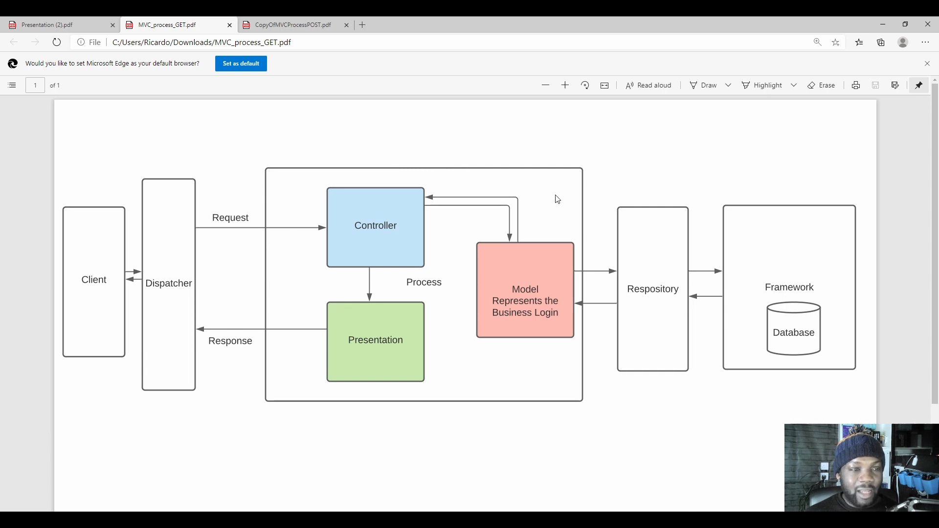
{"action": "mouse_move", "coordinate": [630, 262]}
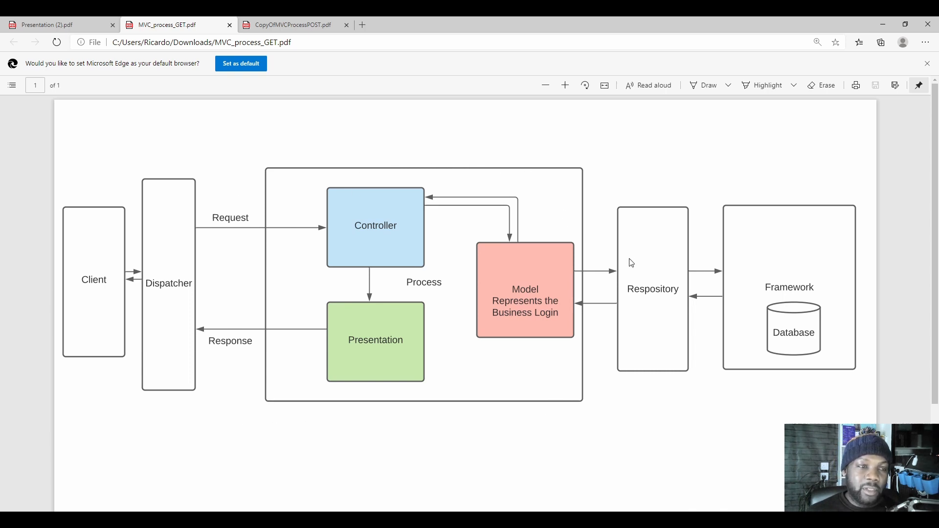
{"action": "mouse_move", "coordinate": [788, 275]}
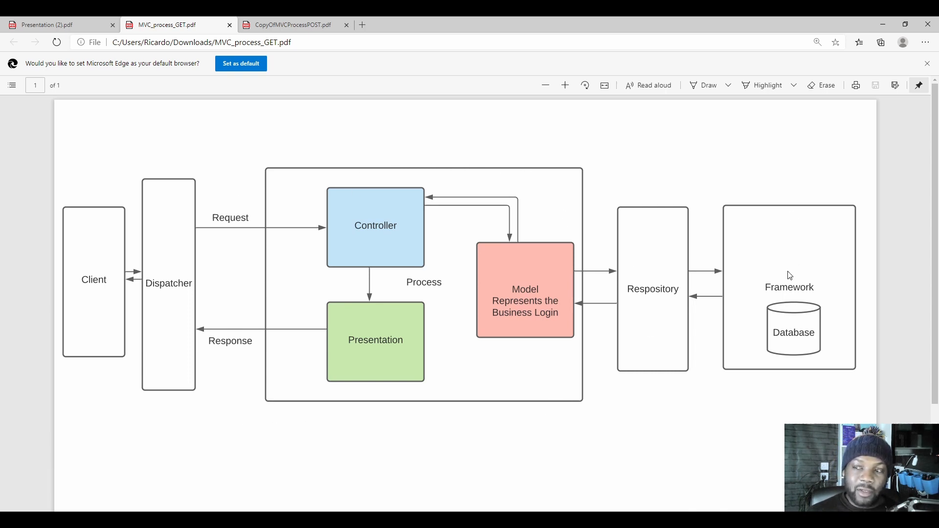
{"action": "mouse_move", "coordinate": [784, 245]}
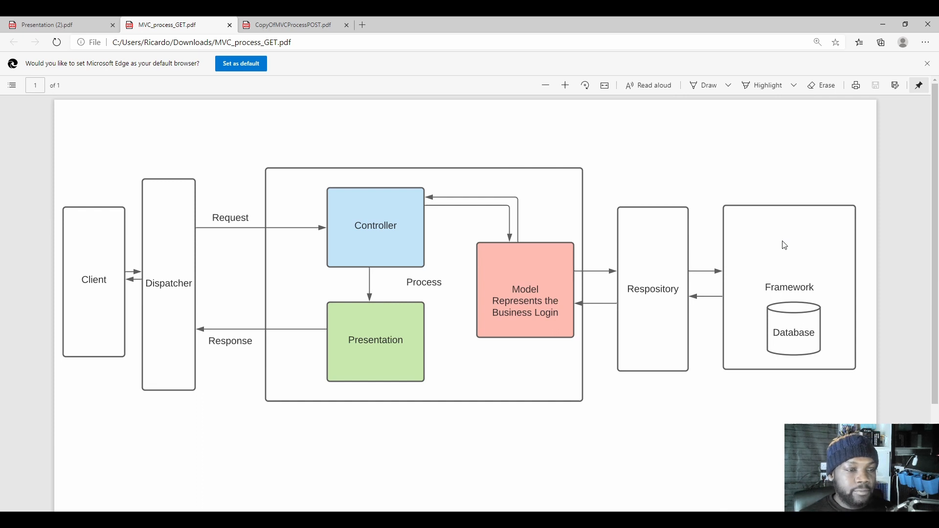
{"action": "mouse_move", "coordinate": [521, 304]}
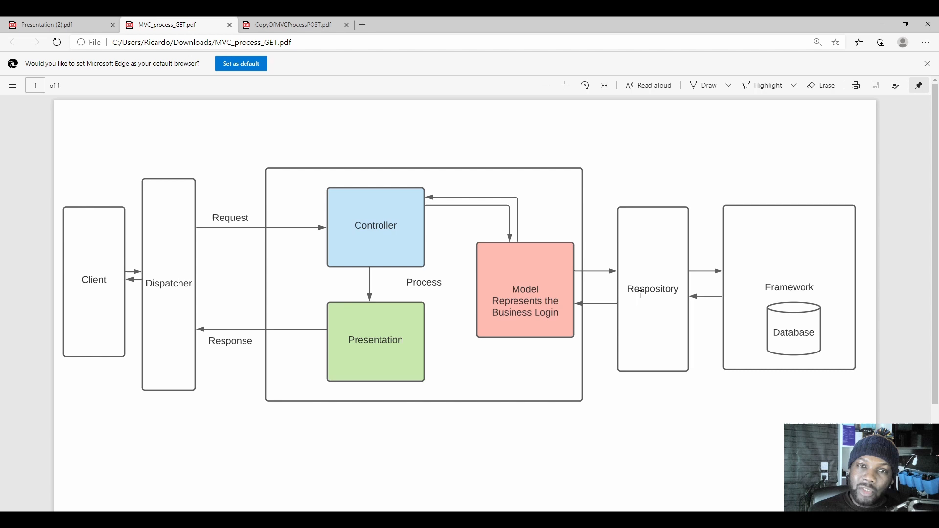
{"action": "mouse_move", "coordinate": [801, 273]}
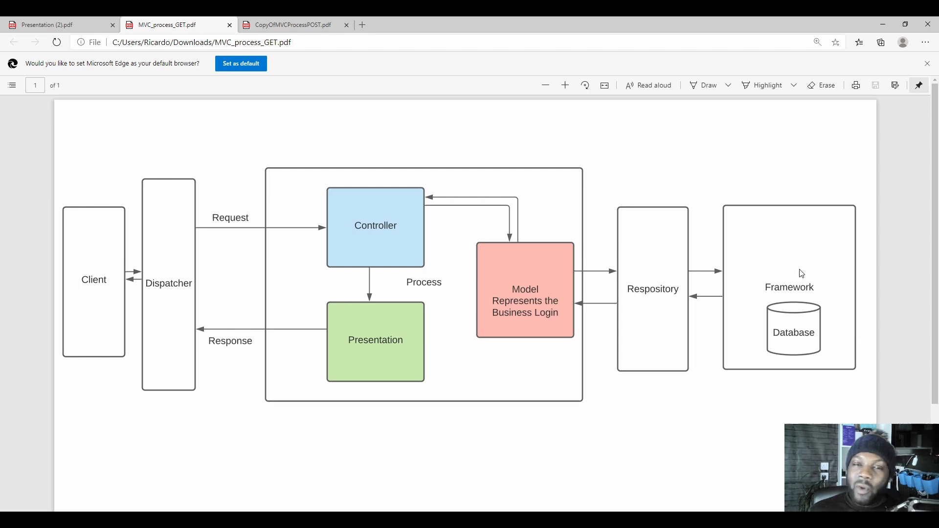
{"action": "mouse_move", "coordinate": [778, 295]}
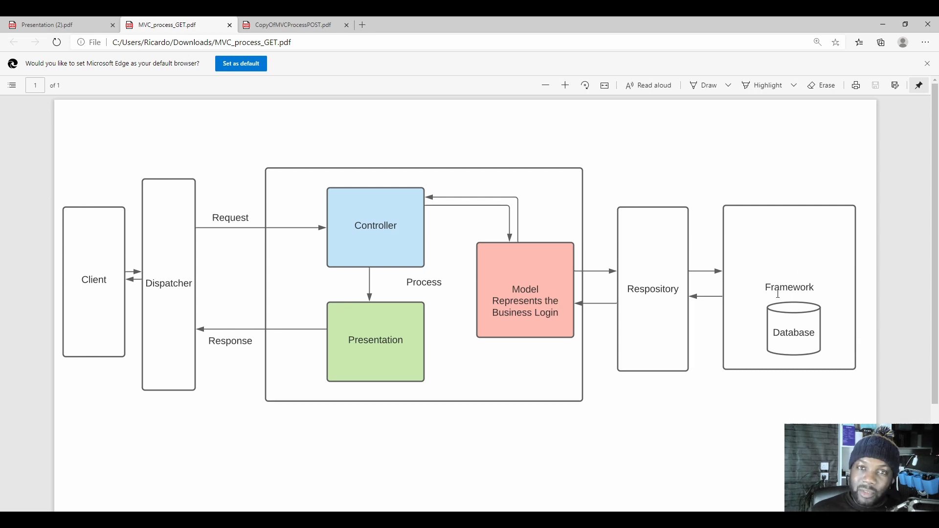
{"action": "mouse_move", "coordinate": [669, 301]}
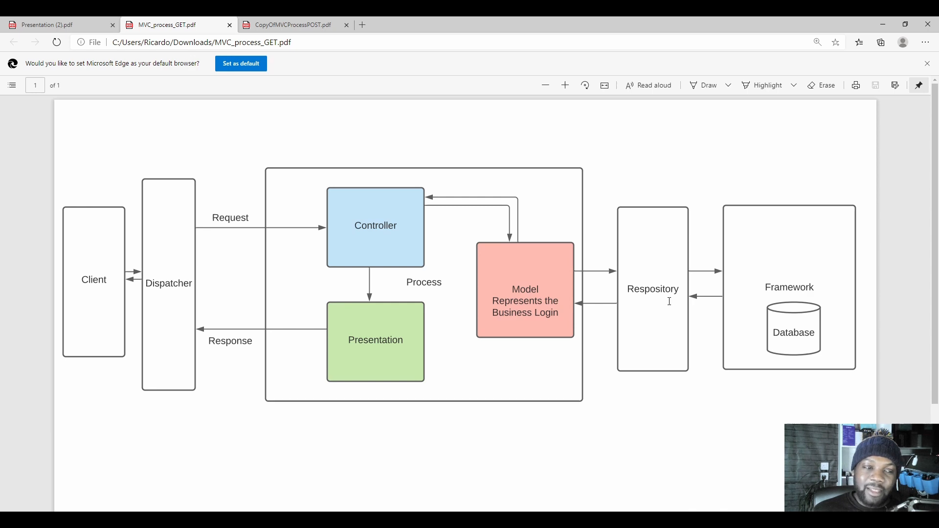
{"action": "mouse_move", "coordinate": [383, 216]}
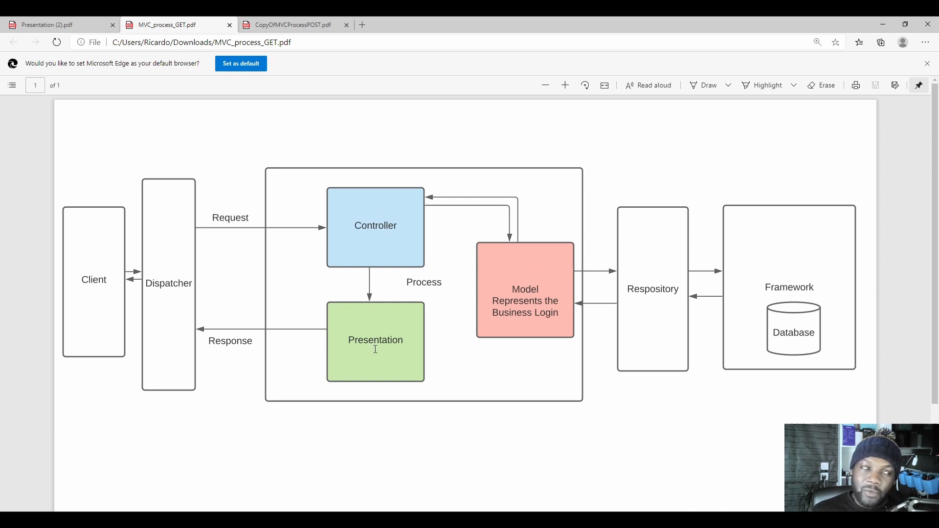
{"action": "mouse_move", "coordinate": [161, 333]}
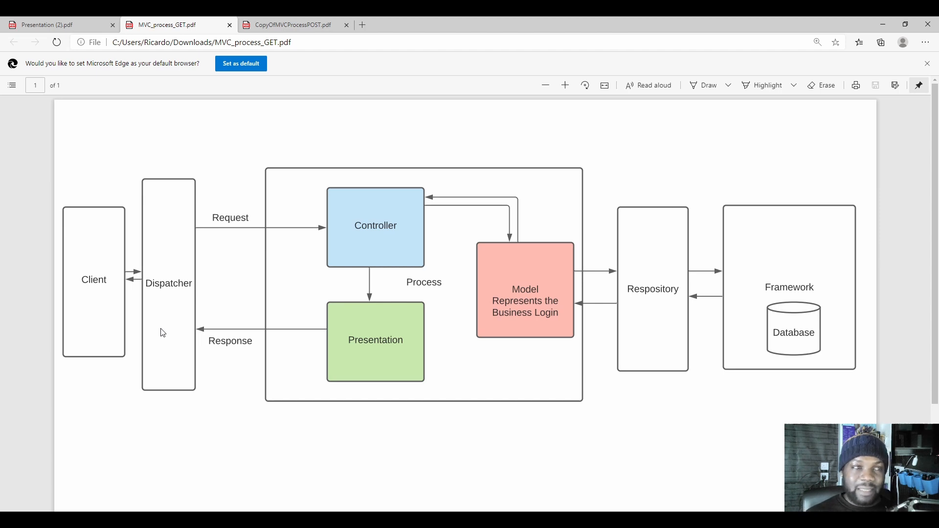
{"action": "mouse_move", "coordinate": [606, 189]}
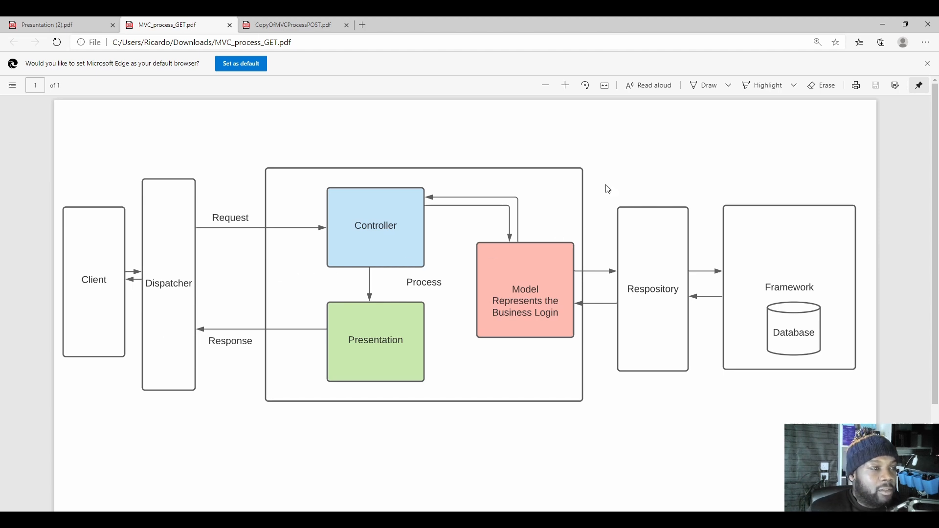
{"action": "left_click", "coordinate": [292, 25]}
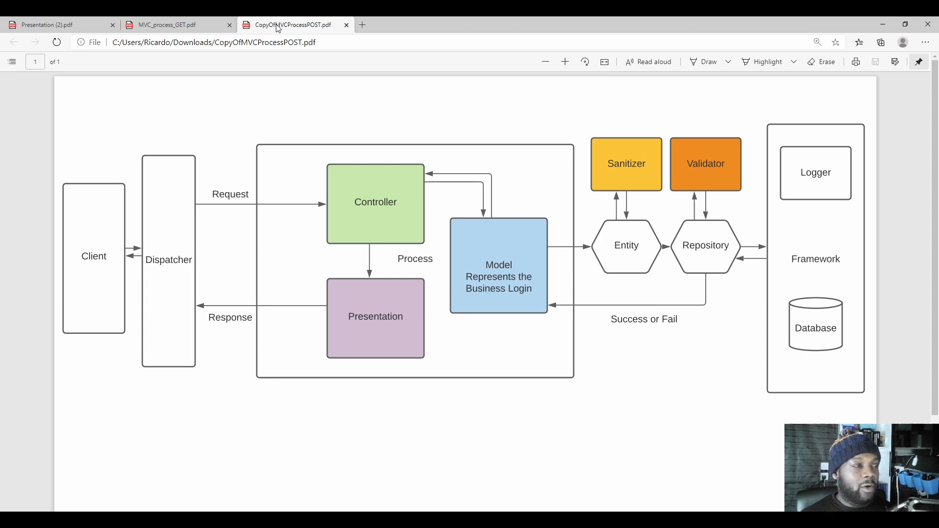
{"action": "mouse_move", "coordinate": [68, 188]}
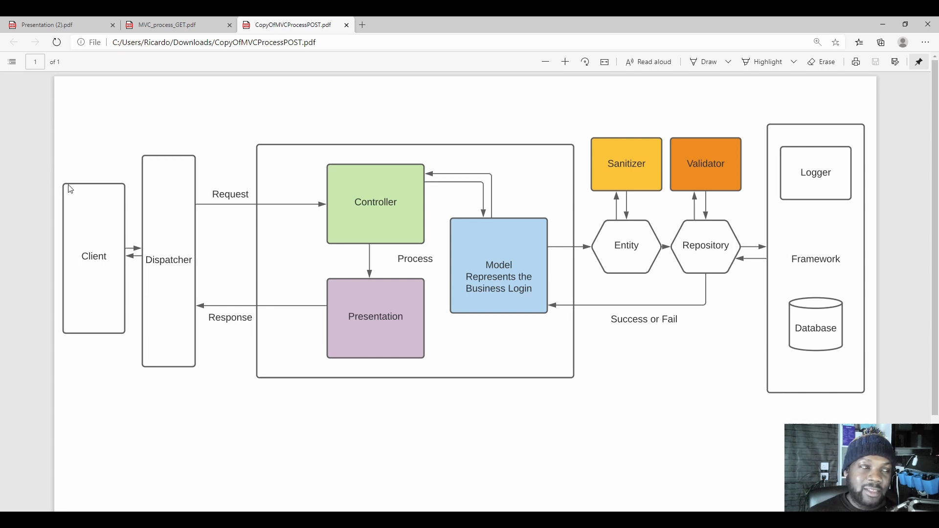
{"action": "mouse_move", "coordinate": [479, 274]}
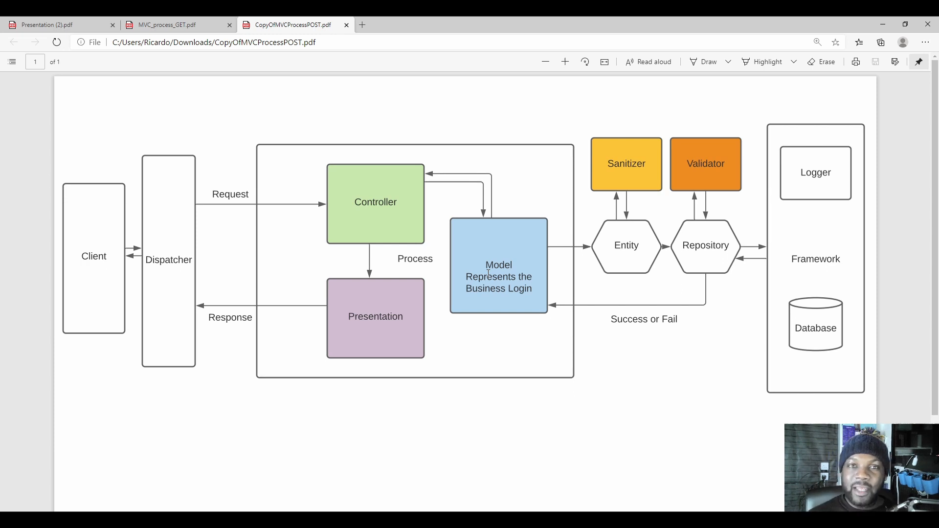
{"action": "mouse_move", "coordinate": [546, 242]}
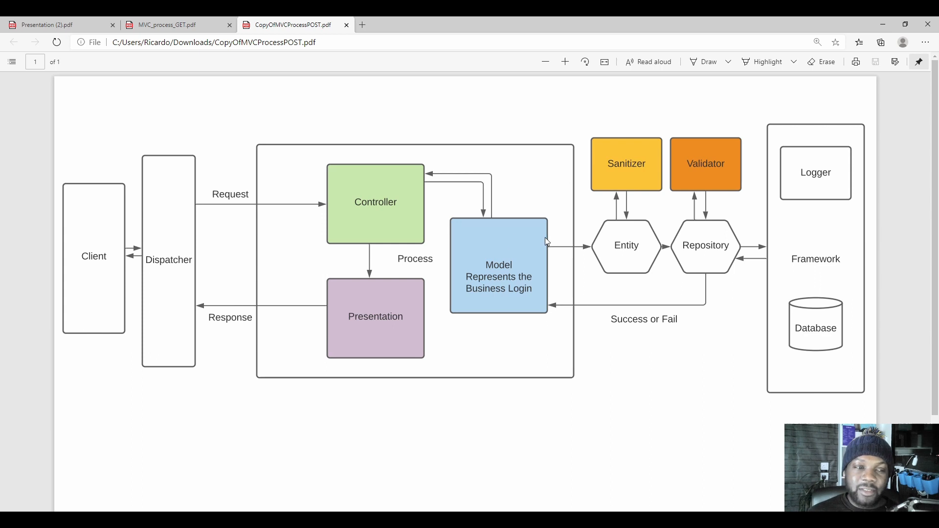
{"action": "mouse_move", "coordinate": [566, 254]}
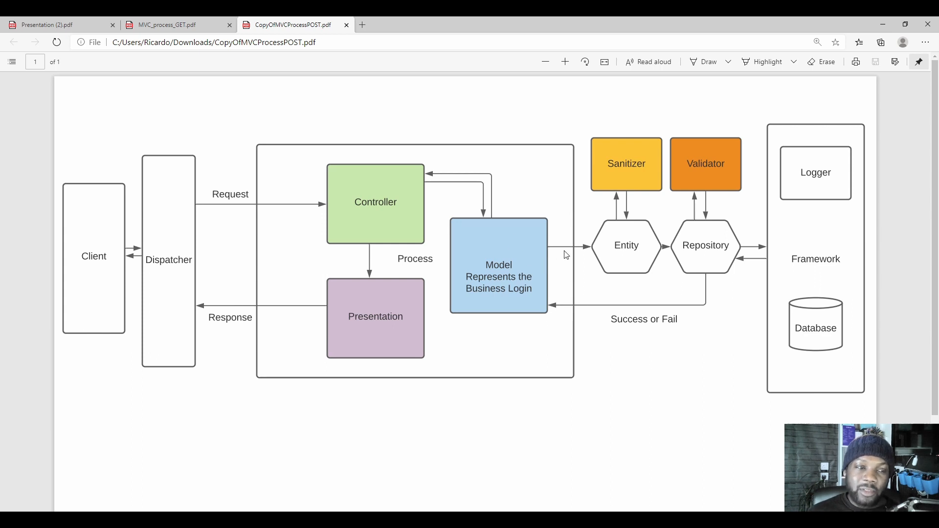
{"action": "mouse_move", "coordinate": [623, 185]}
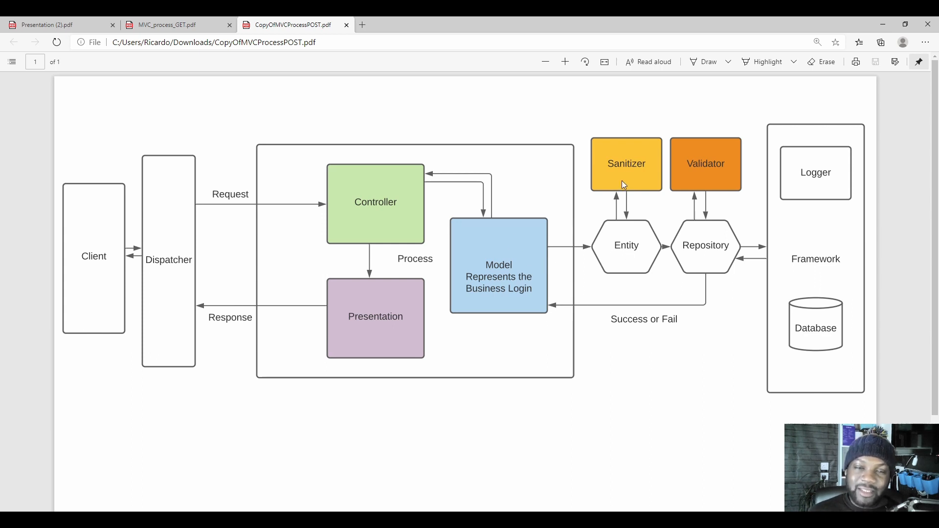
{"action": "mouse_move", "coordinate": [629, 233]}
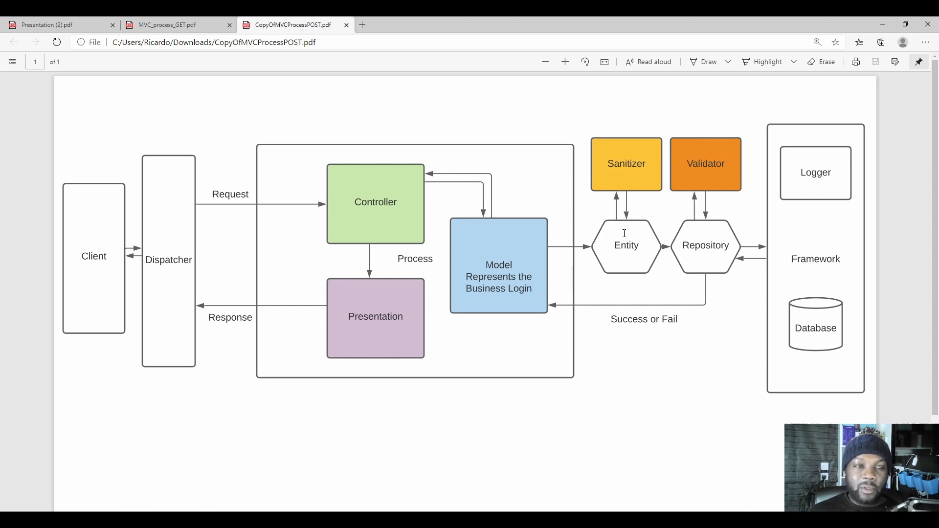
{"action": "mouse_move", "coordinate": [625, 233]}
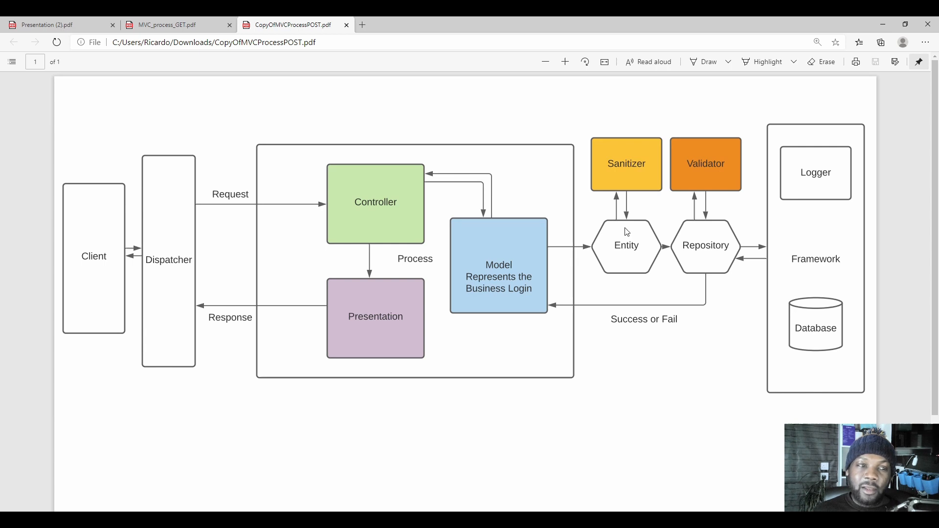
{"action": "mouse_move", "coordinate": [623, 217]}
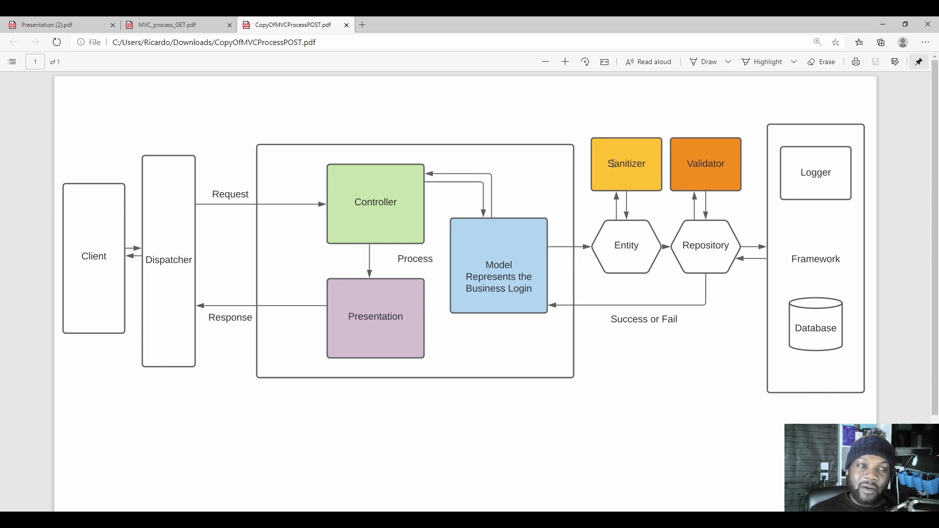
{"action": "mouse_move", "coordinate": [615, 167]}
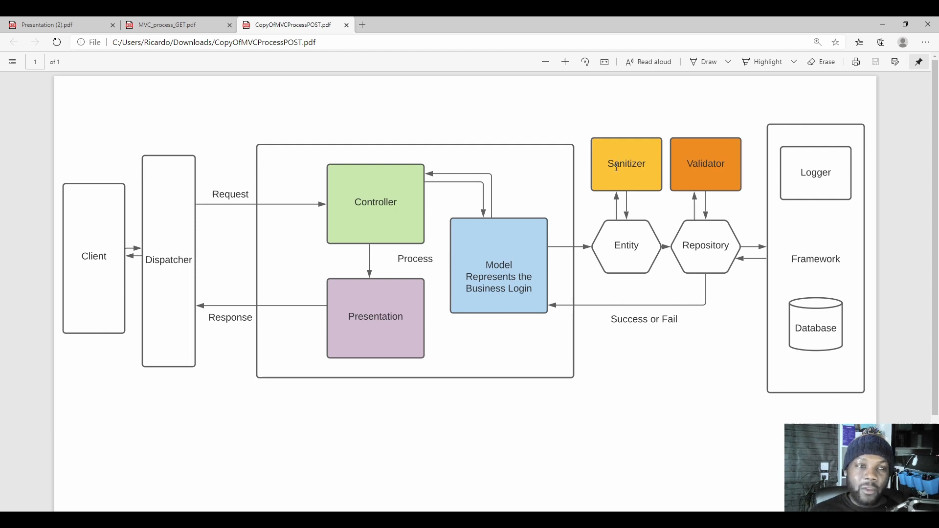
{"action": "mouse_move", "coordinate": [635, 192]}
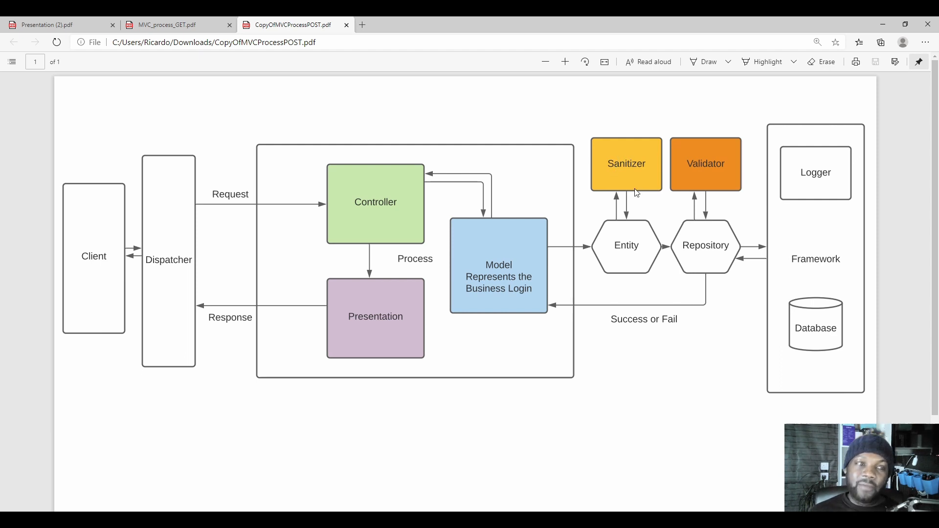
{"action": "mouse_move", "coordinate": [624, 252]}
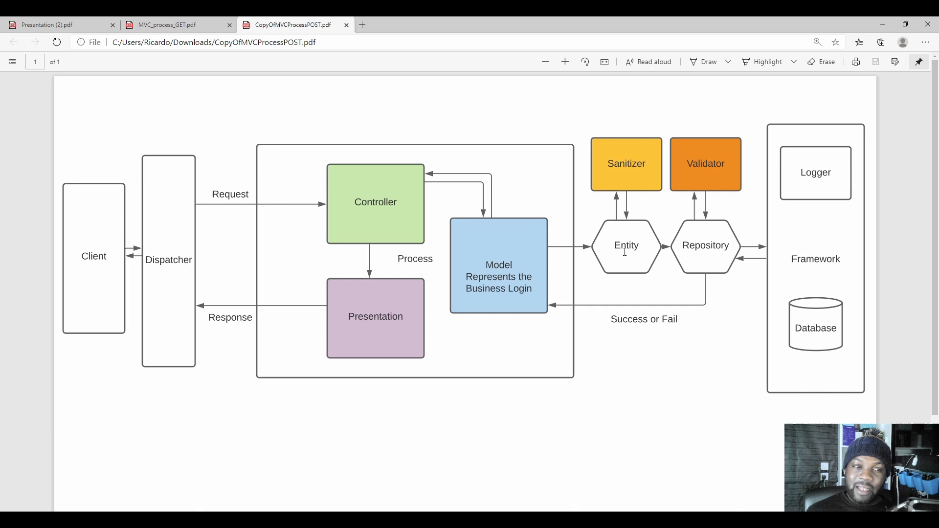
{"action": "mouse_move", "coordinate": [704, 244]}
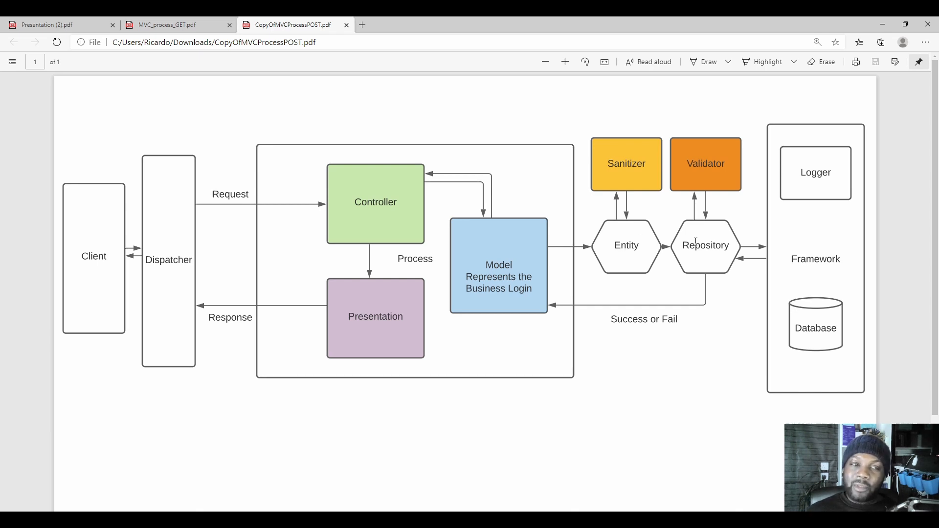
{"action": "mouse_move", "coordinate": [692, 229]}
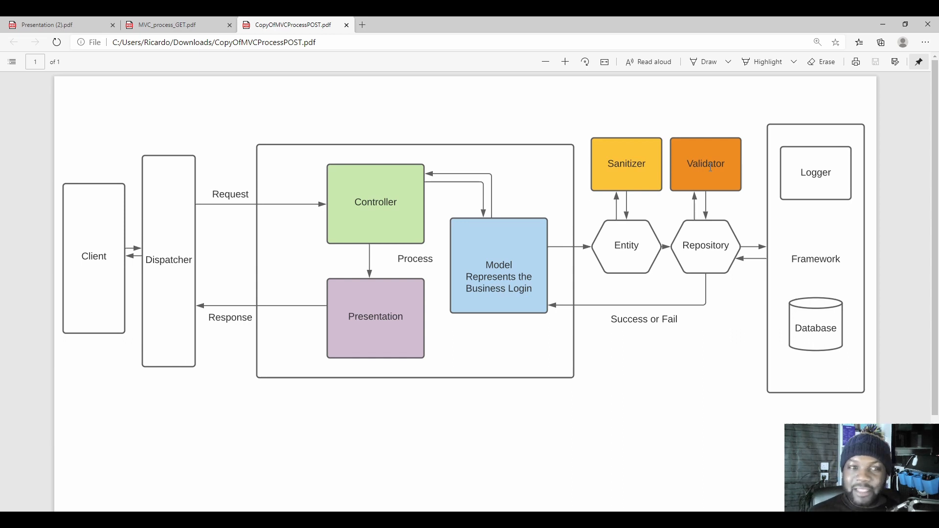
{"action": "mouse_move", "coordinate": [705, 210]}
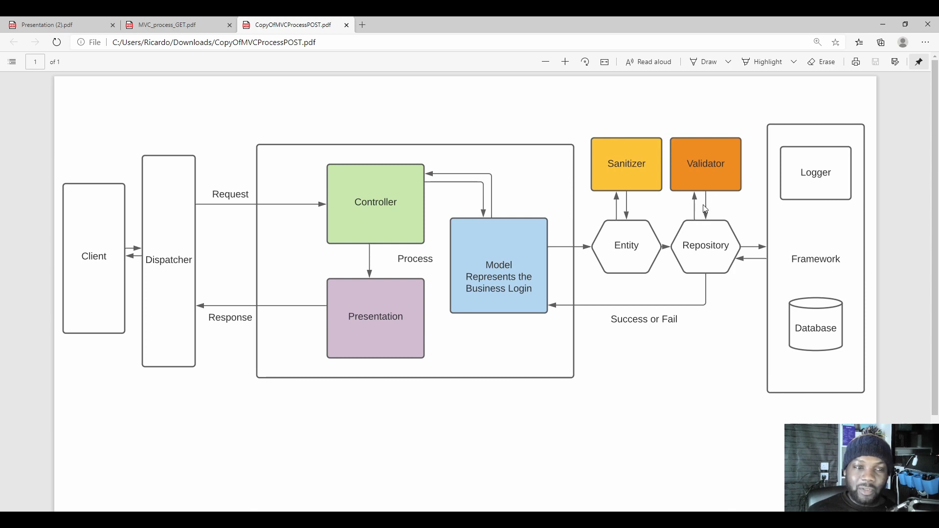
{"action": "mouse_move", "coordinate": [793, 250]}
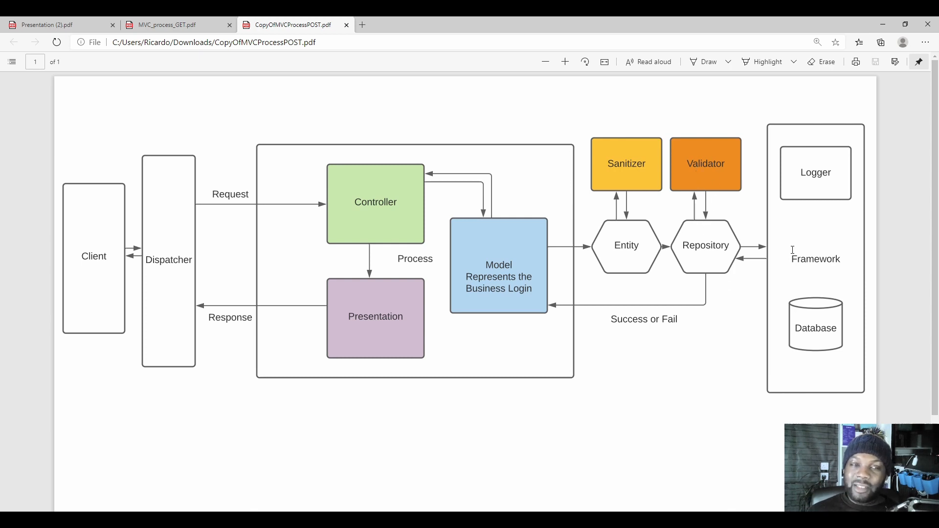
{"action": "mouse_move", "coordinate": [822, 263]}
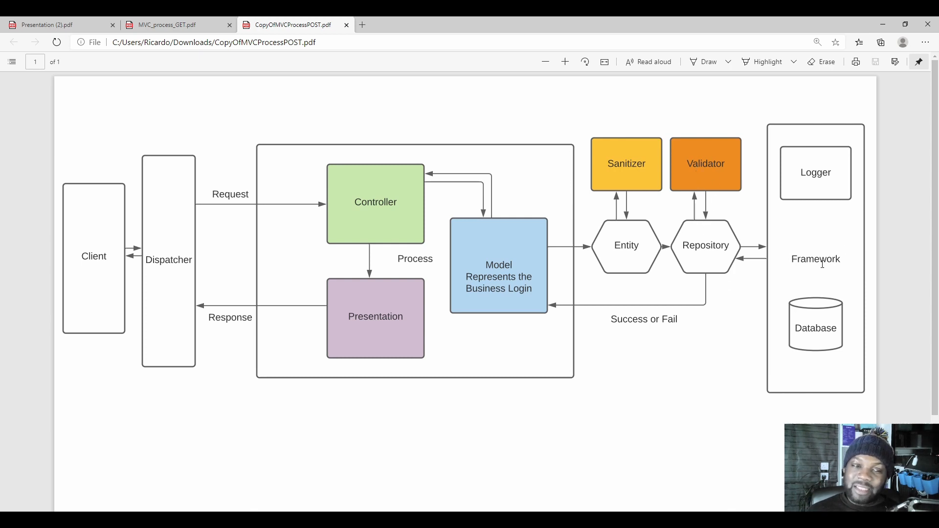
{"action": "mouse_move", "coordinate": [729, 263]}
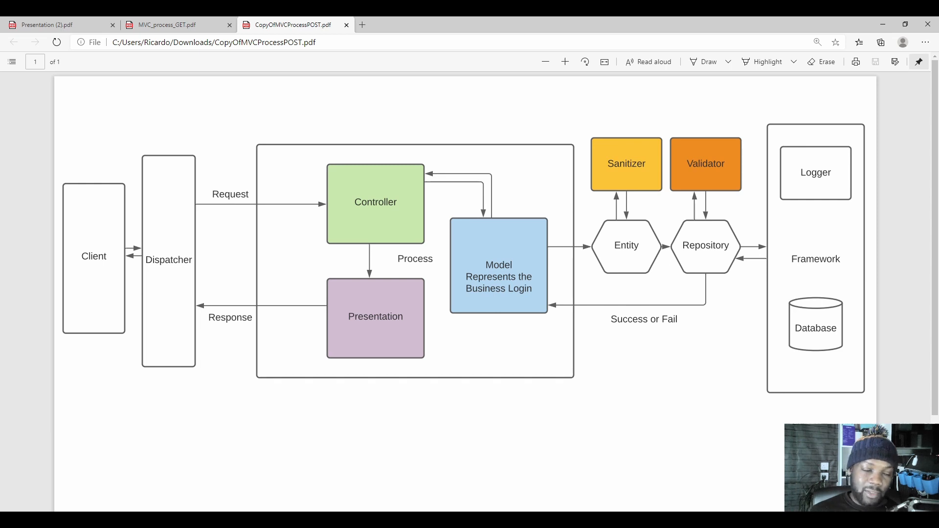
{"action": "mouse_move", "coordinate": [710, 186]}
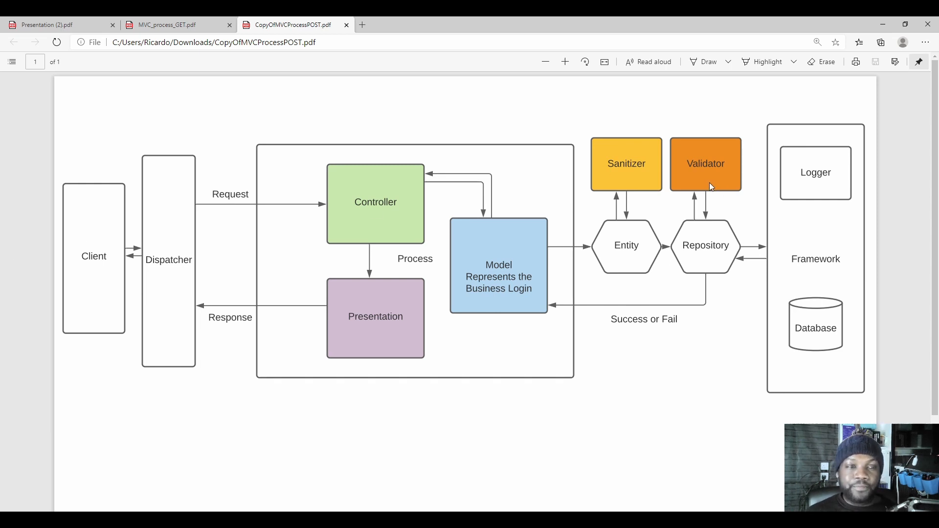
{"action": "mouse_move", "coordinate": [625, 346]}
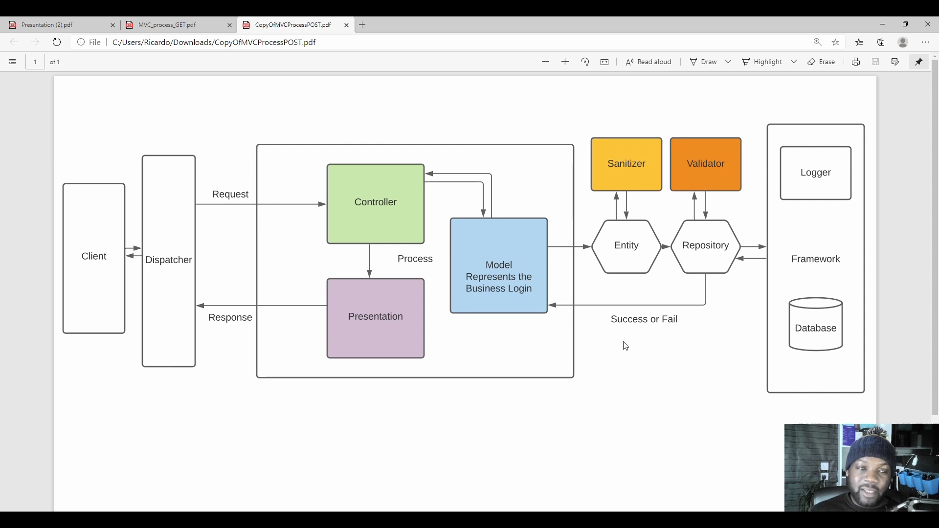
{"action": "mouse_move", "coordinate": [799, 269]}
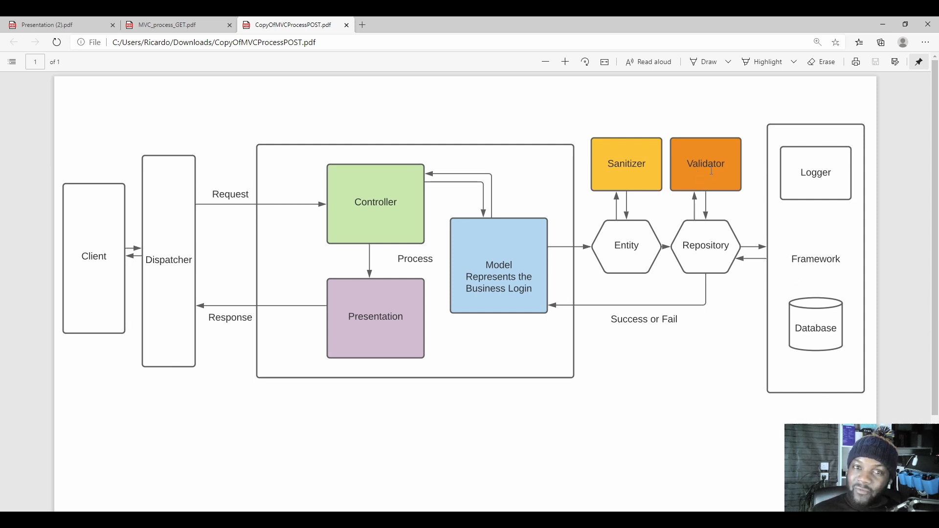
{"action": "mouse_move", "coordinate": [722, 191]}
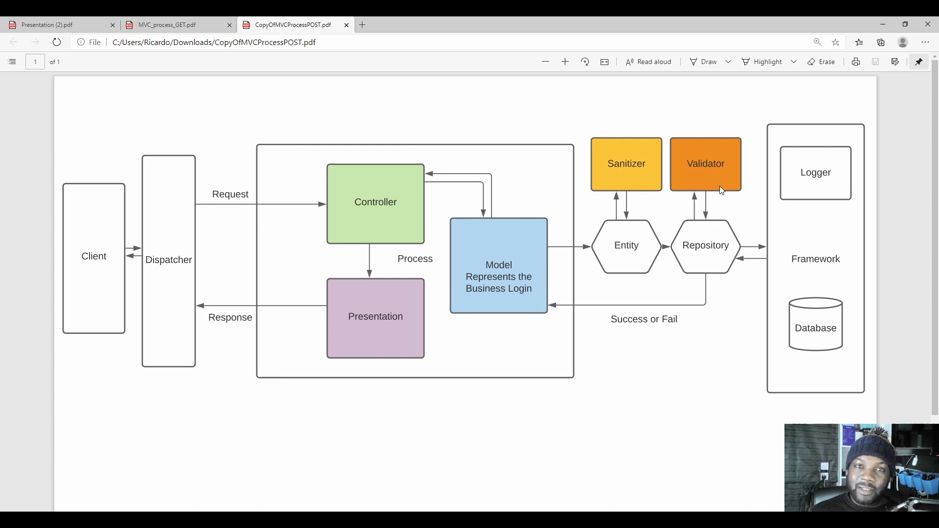
{"action": "mouse_move", "coordinate": [655, 310]}
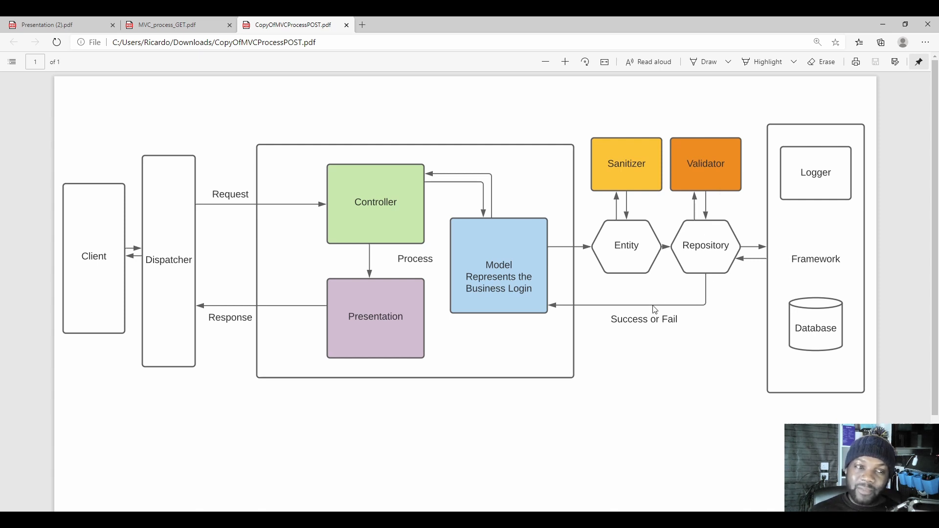
{"action": "mouse_move", "coordinate": [363, 212]}
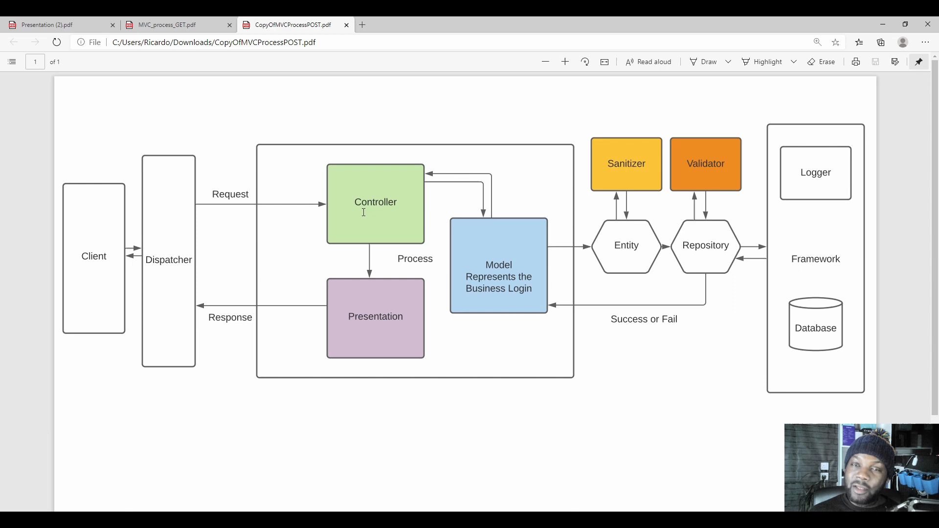
{"action": "mouse_move", "coordinate": [105, 281]}
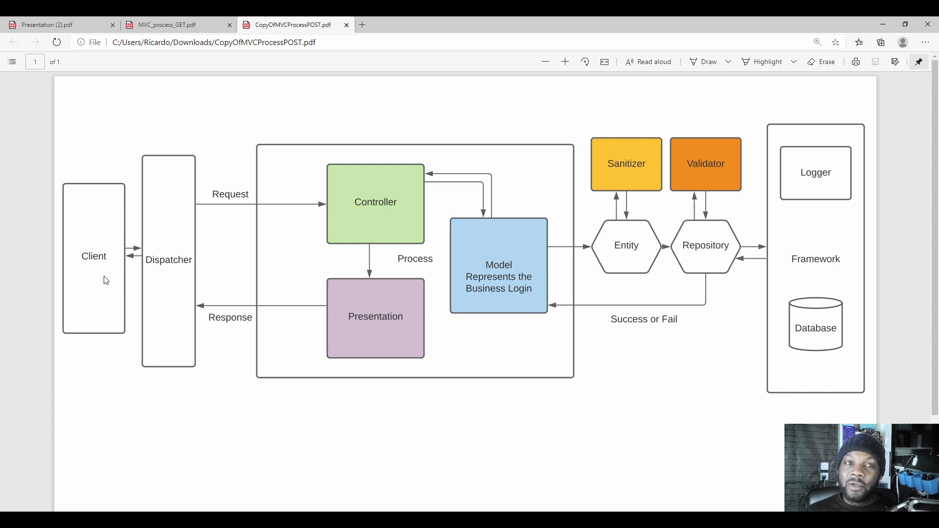
{"action": "mouse_move", "coordinate": [118, 295]}
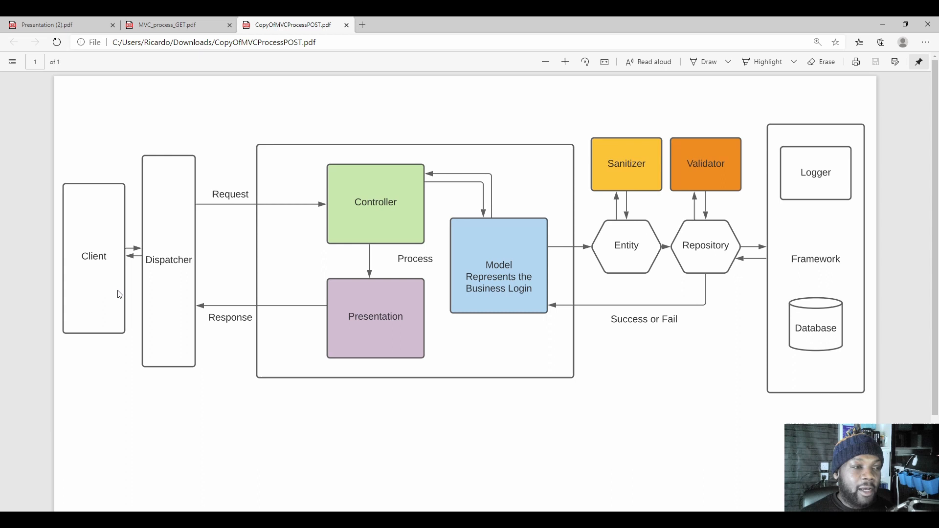
{"action": "mouse_move", "coordinate": [477, 306]}
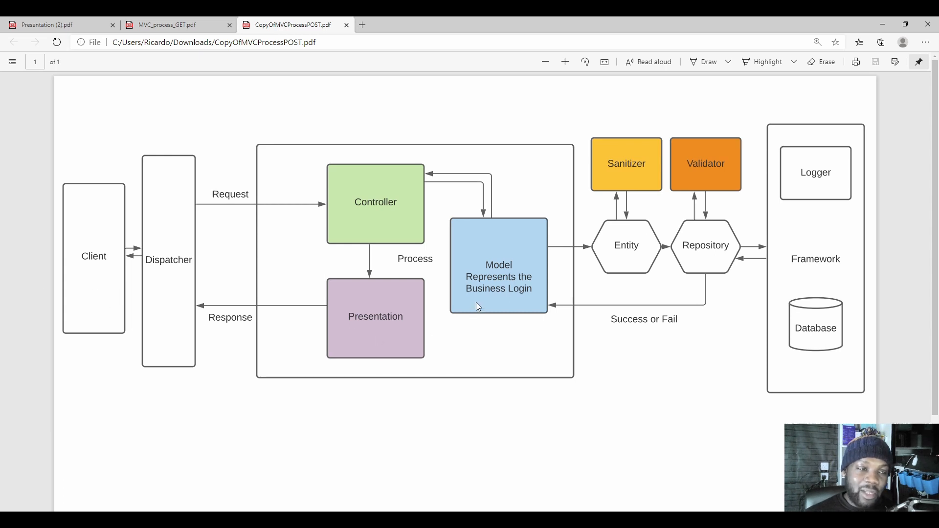
{"action": "mouse_move", "coordinate": [389, 336]}
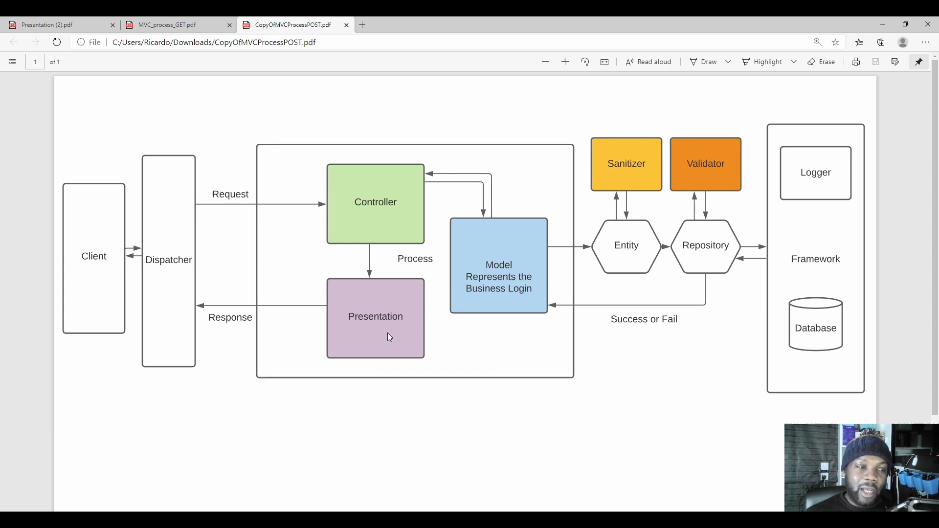
{"action": "mouse_move", "coordinate": [436, 194]}
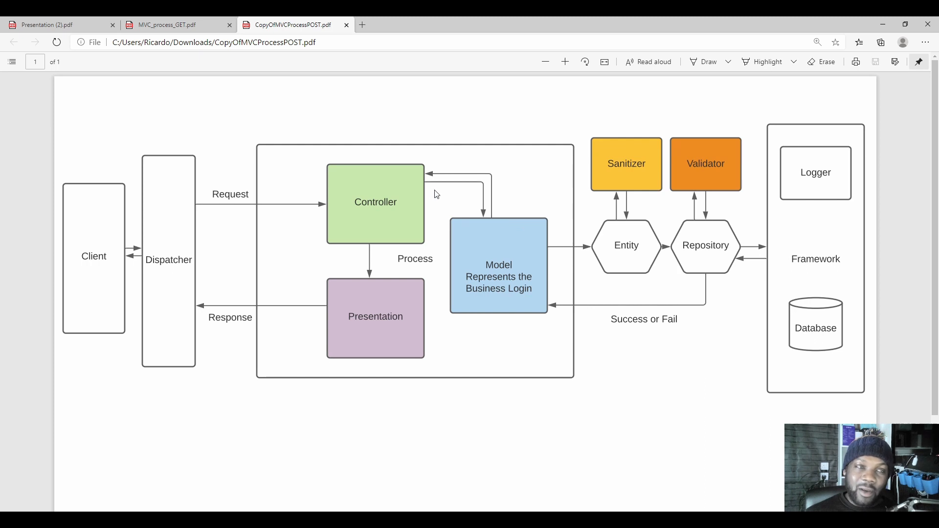
{"action": "mouse_move", "coordinate": [426, 313]}
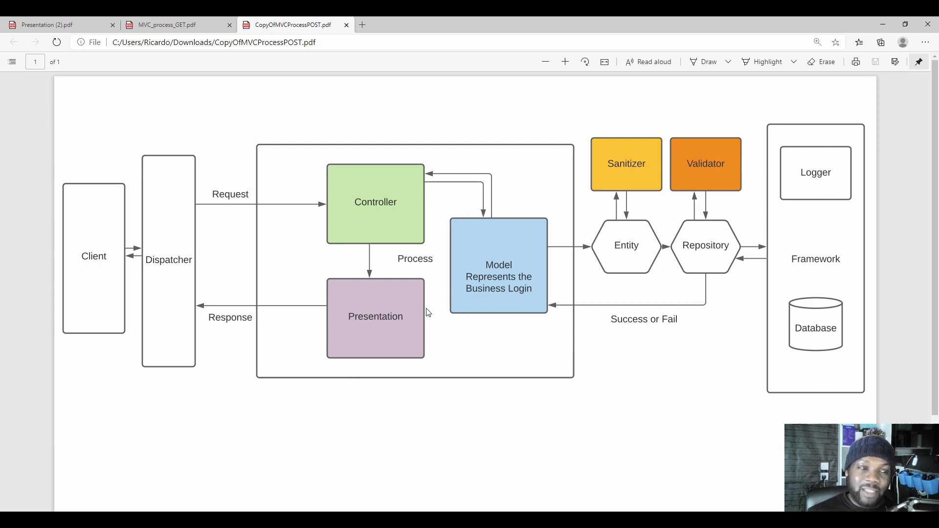
{"action": "mouse_move", "coordinate": [379, 322]}
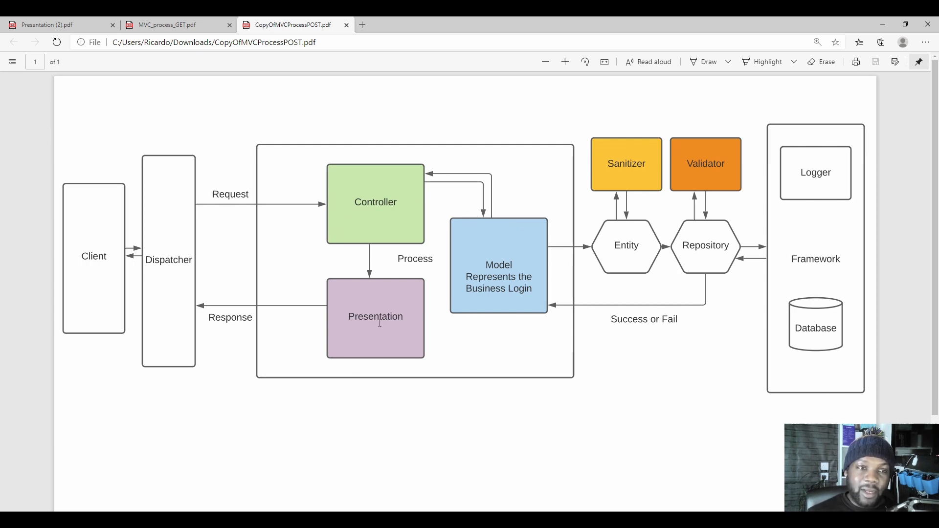
{"action": "mouse_move", "coordinate": [276, 182]}
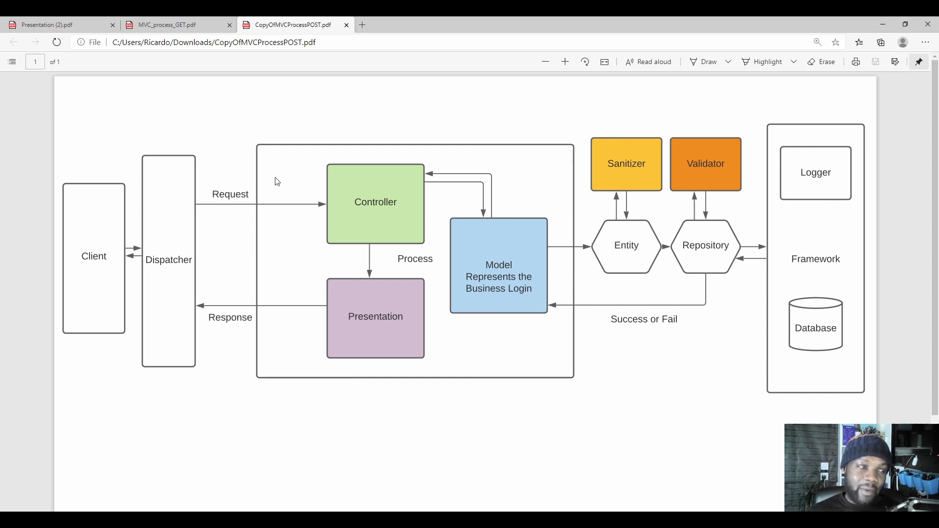